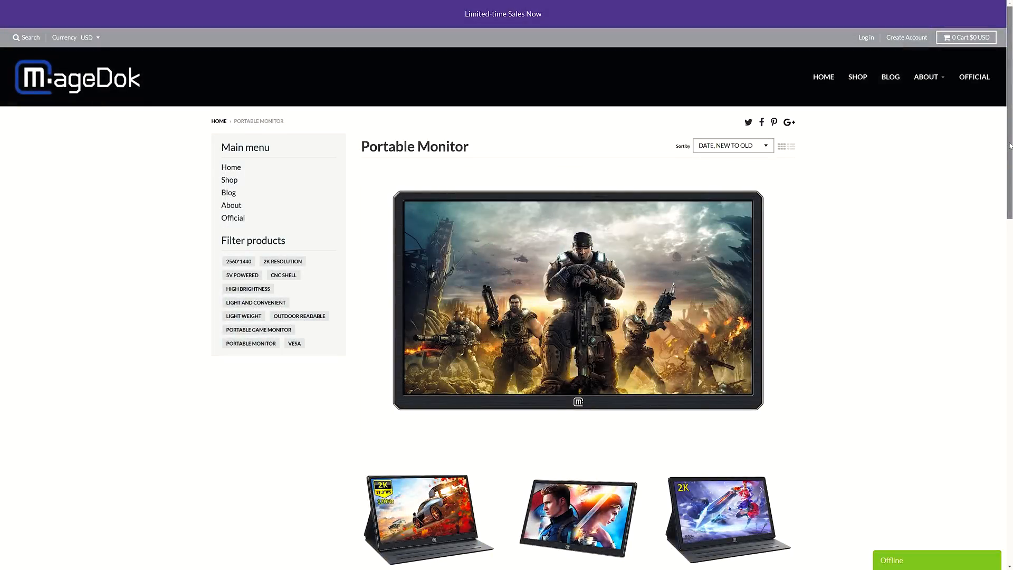
{"action": "scroll", "scroll_direction": "down", "scroll_amount": 3}
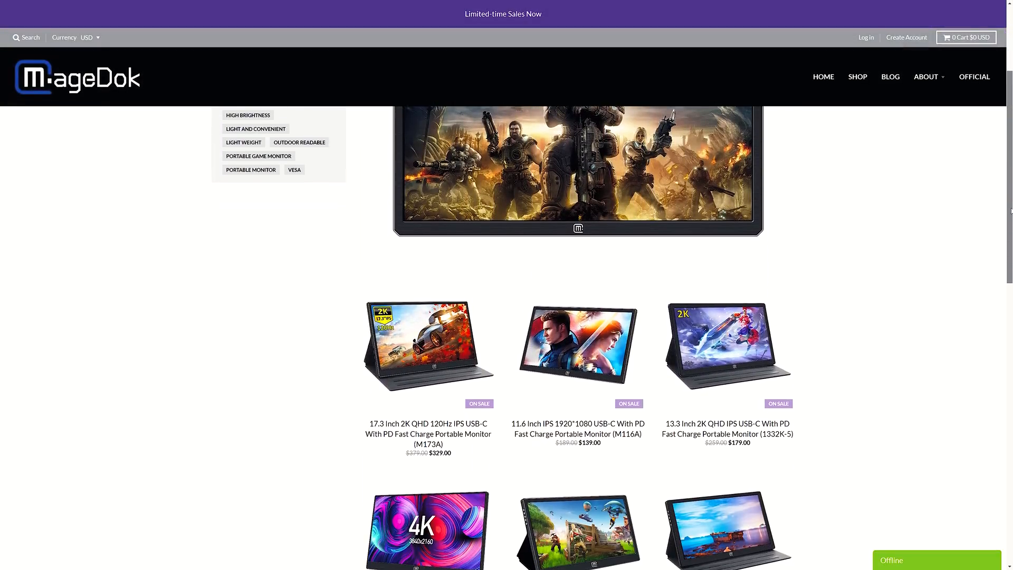
{"action": "scroll", "scroll_direction": "down", "scroll_amount": 3}
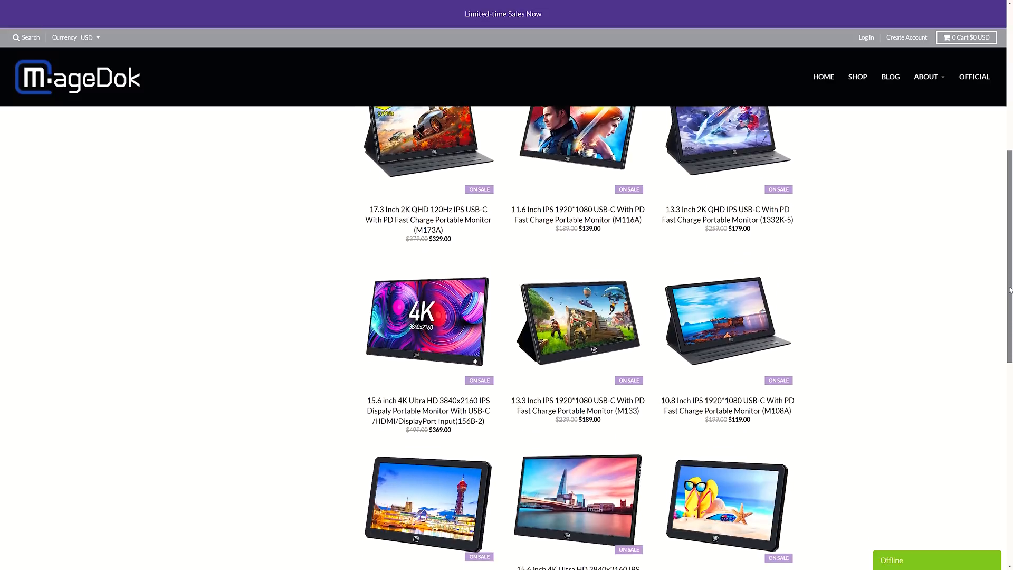
{"action": "scroll", "scroll_direction": "down", "scroll_amount": 3}
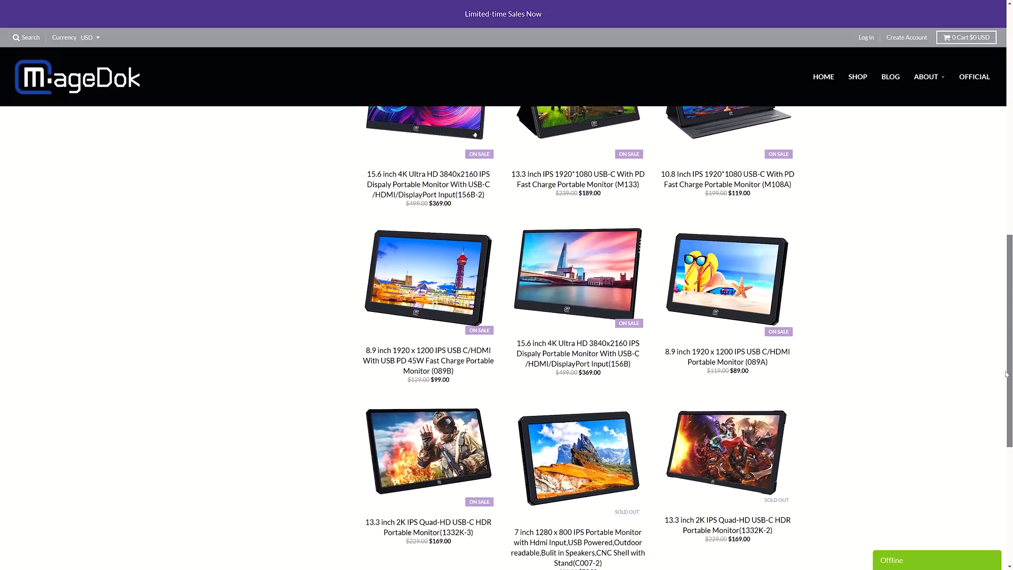